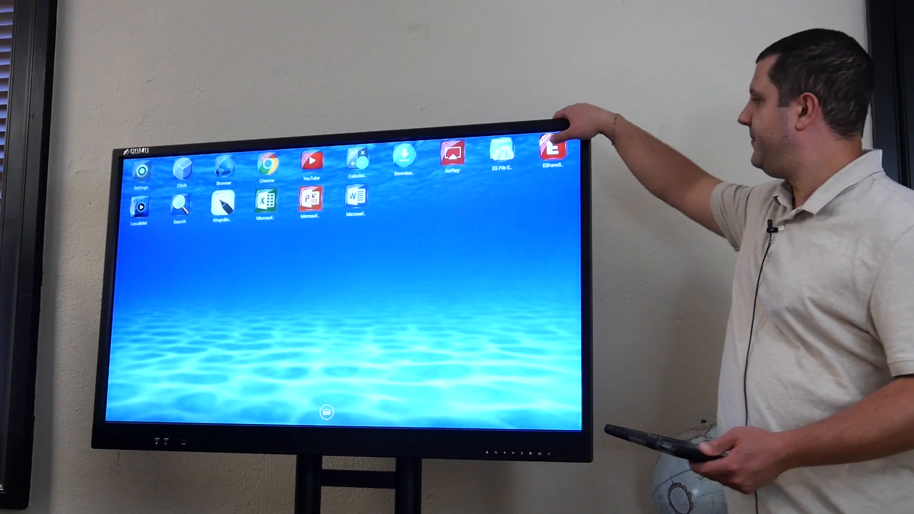
# Launch eShare from the display's home screen to reach its Photo, Music and Video menu.
pyautogui.click(550, 154)
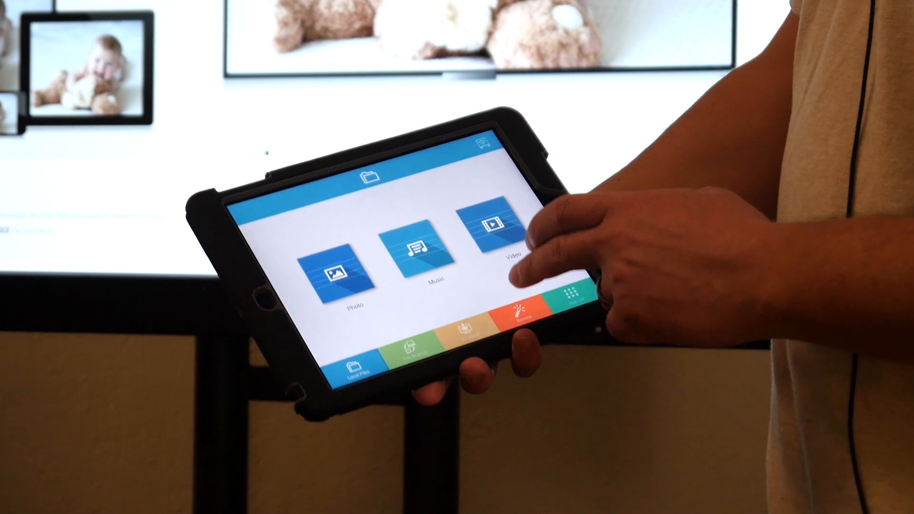
# Switch the iPad's eShare app from local files to the Remote control screen.
pyautogui.click(520, 314)
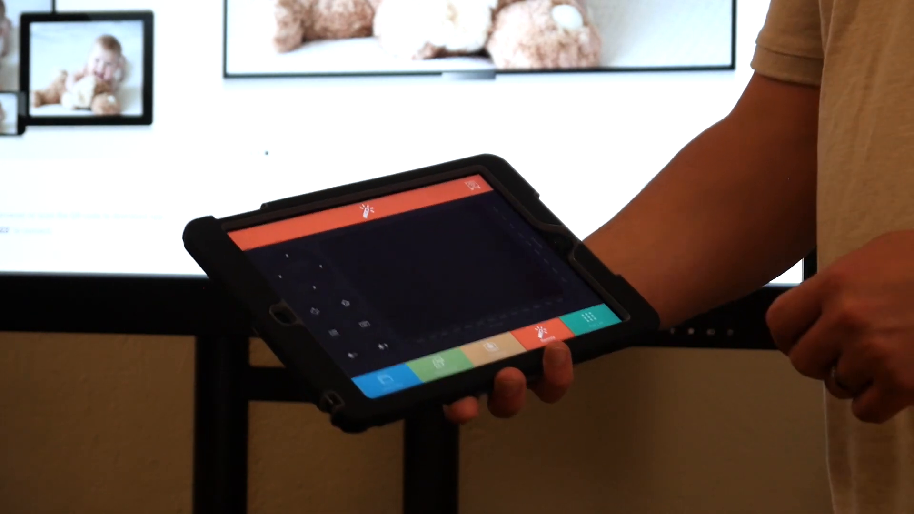